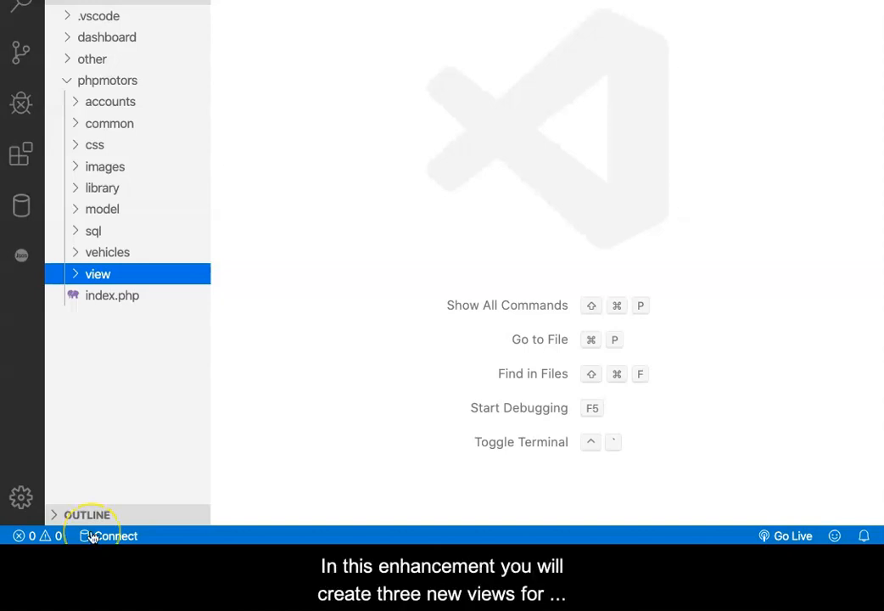
mouse_move(94, 273)
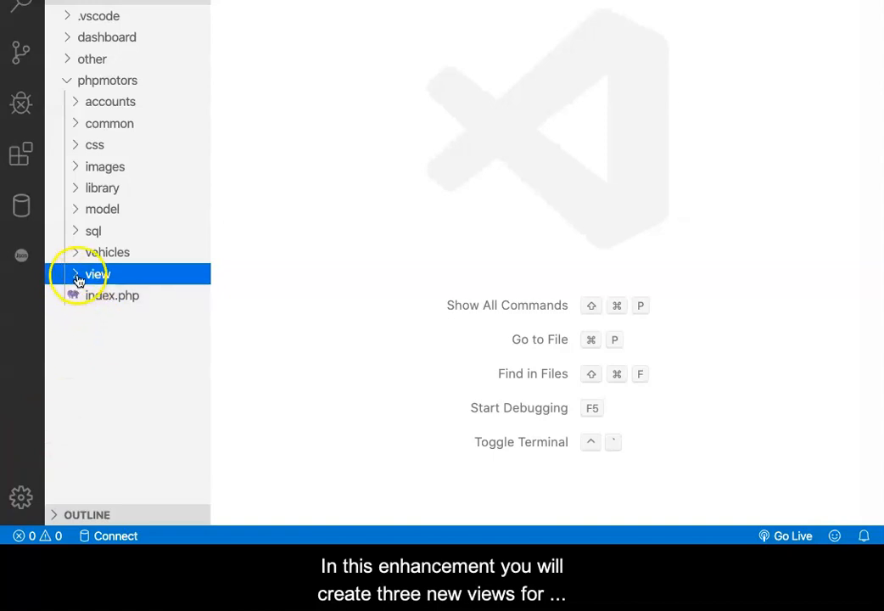
Expand and collapse the view folder in the project file tree
left_click(96, 273)
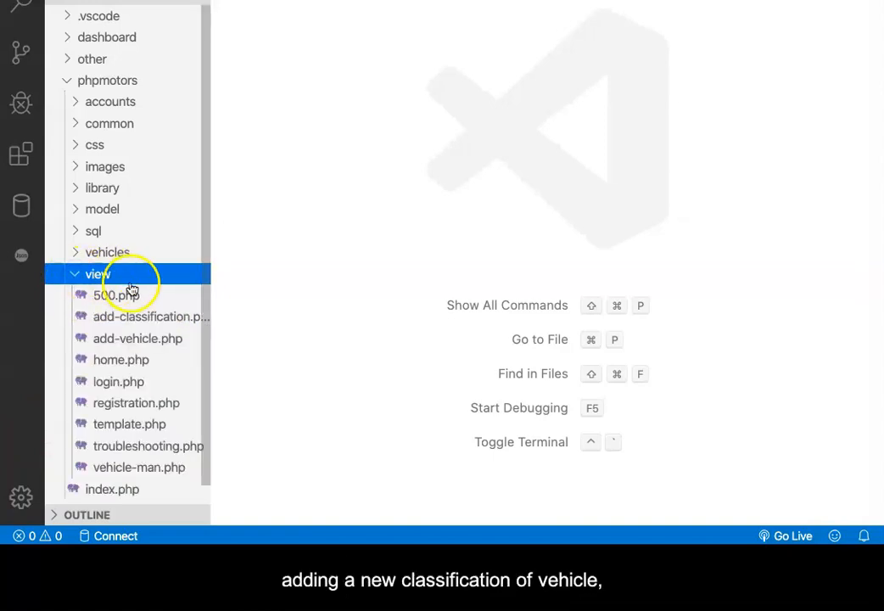
mouse_move(149, 343)
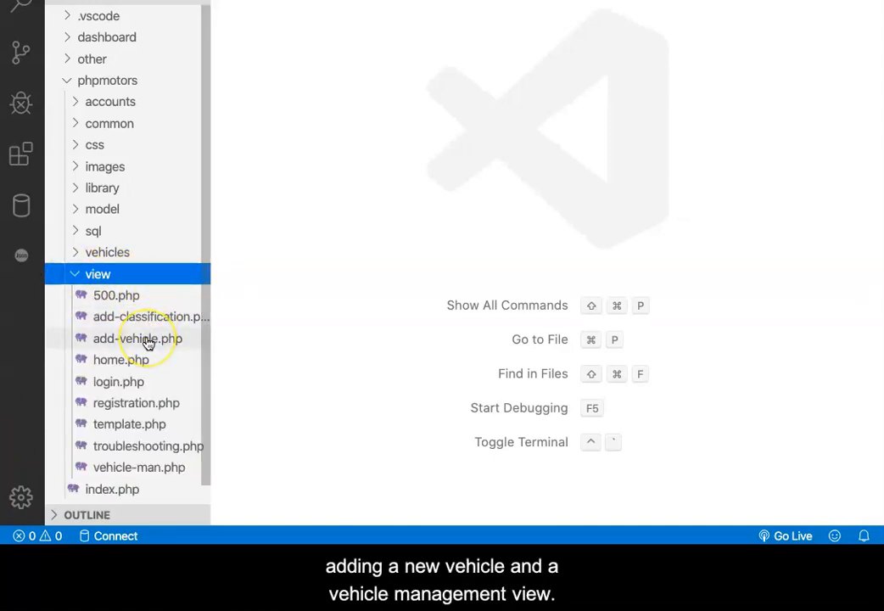
mouse_move(142, 467)
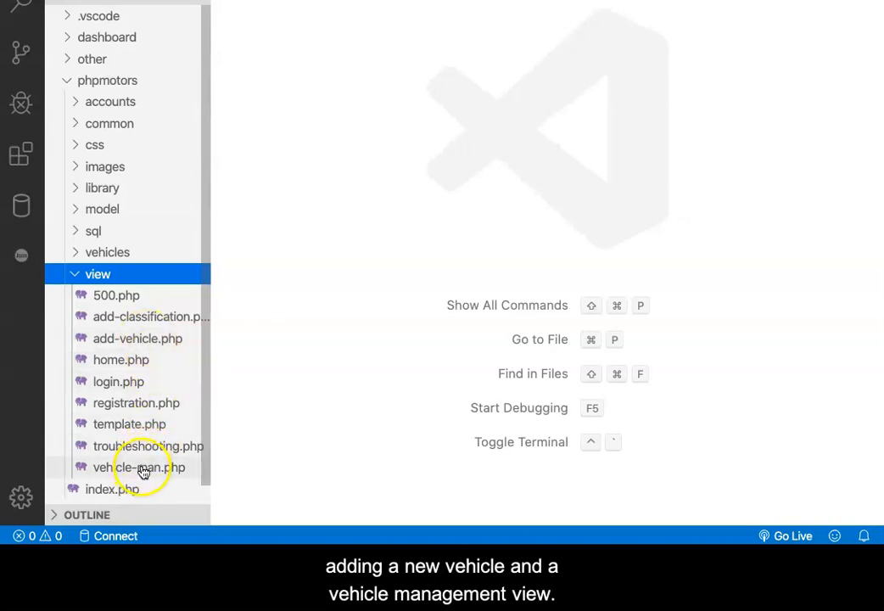
mouse_move(78, 269)
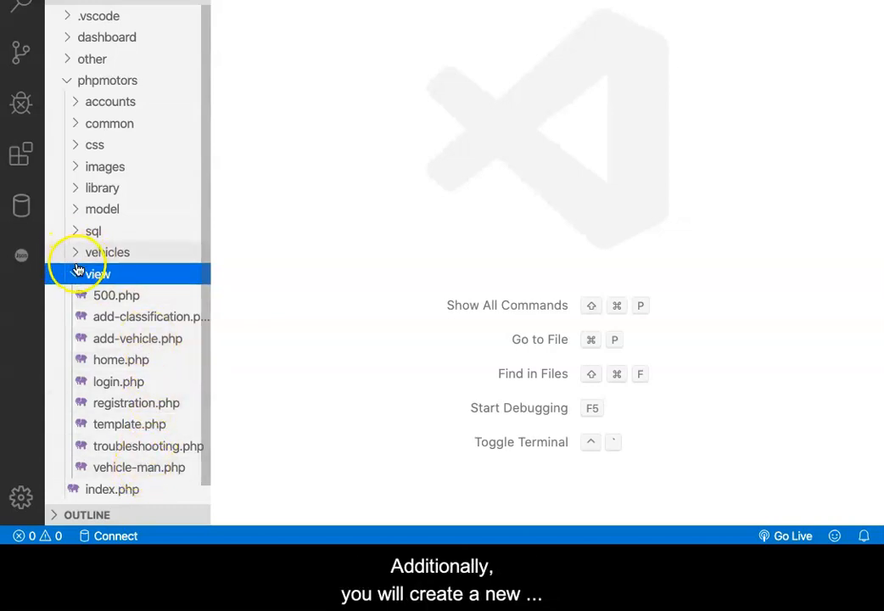
left_click(108, 252)
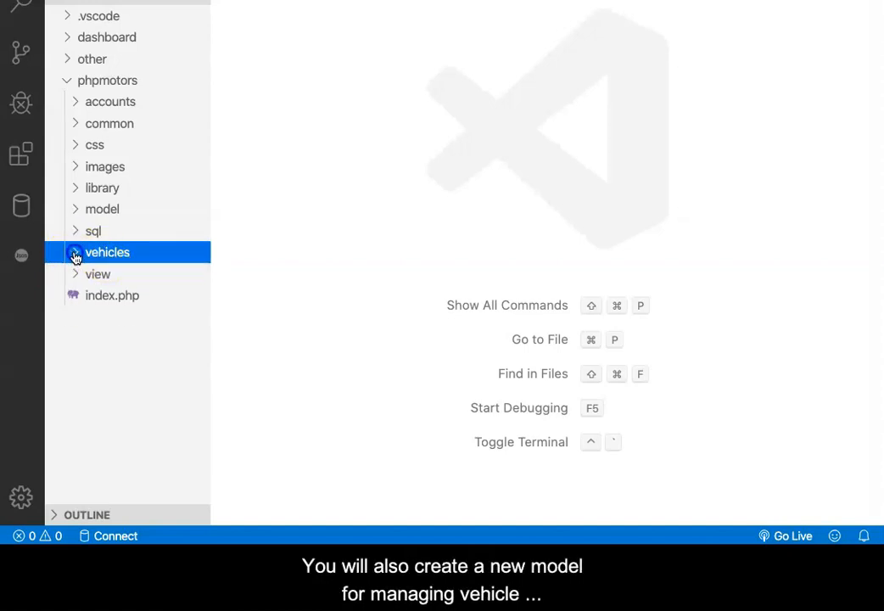
left_click(102, 209)
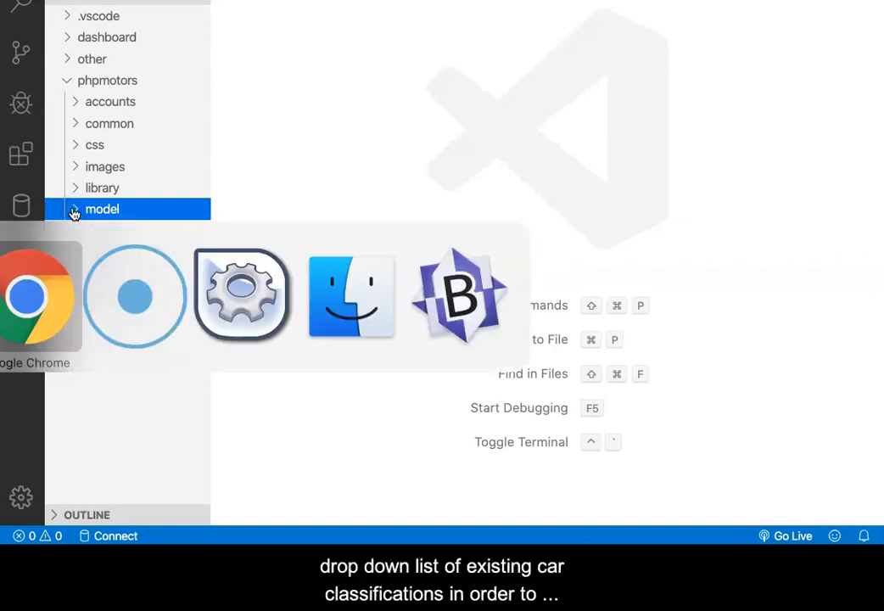
Switch to the PHP Motors site in Chrome and reach the Vehicle Management page
left_click(25, 297)
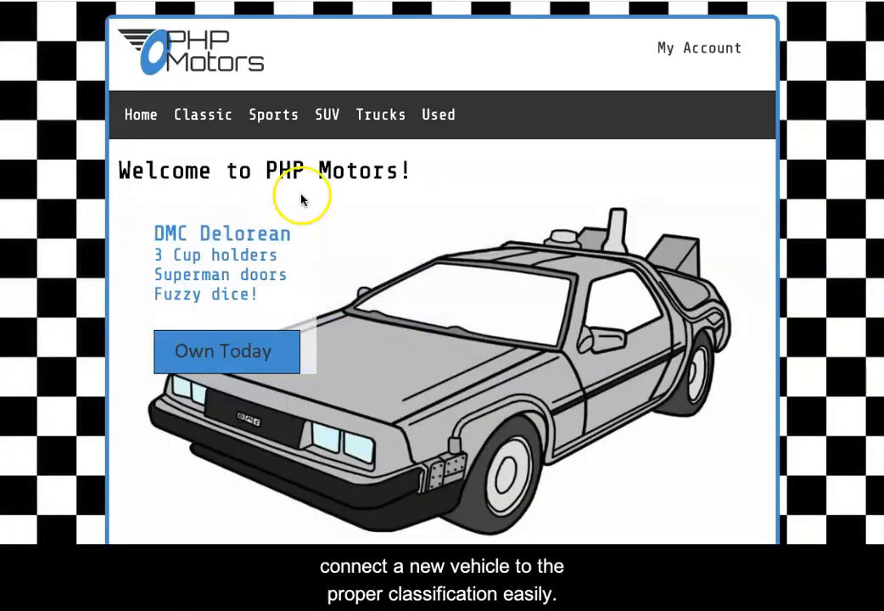
mouse_move(301, 200)
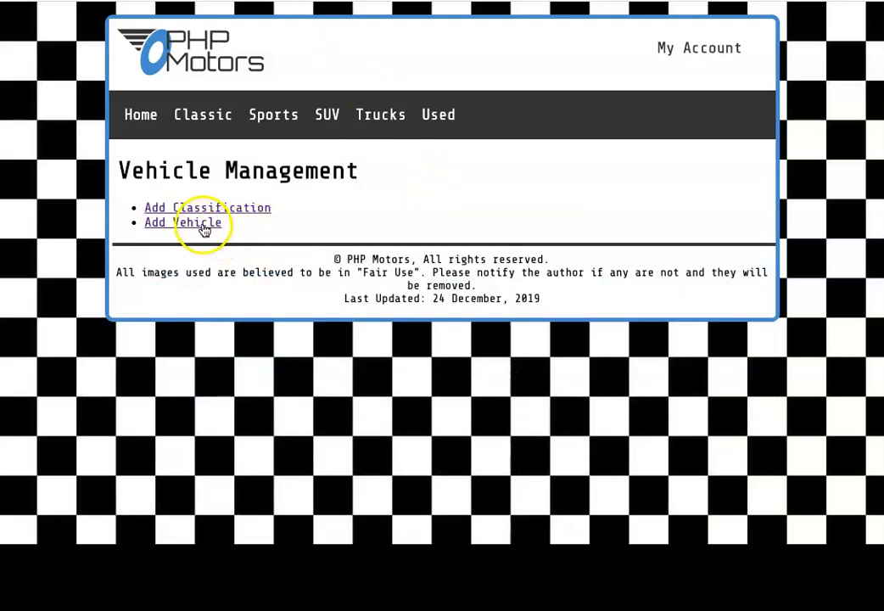
left_click(181, 223)
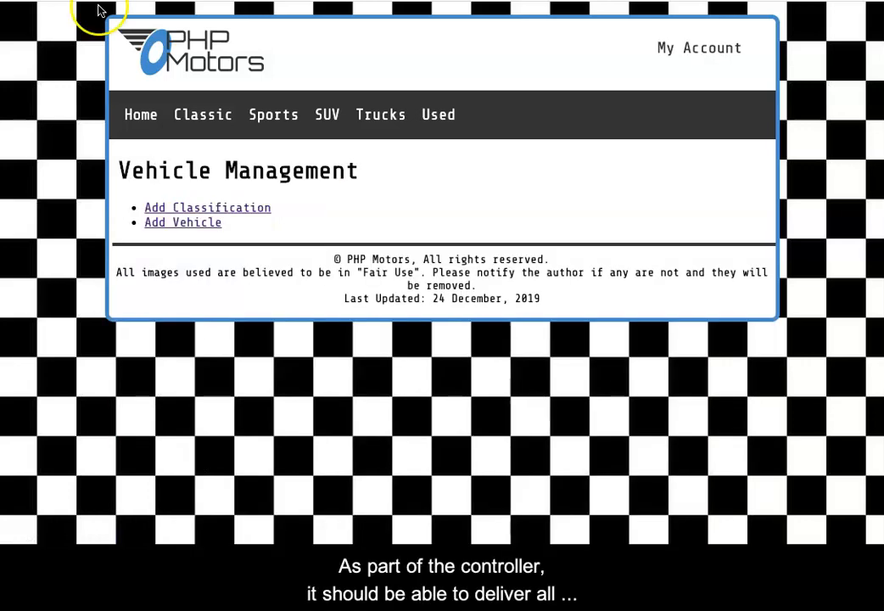
mouse_move(232, 162)
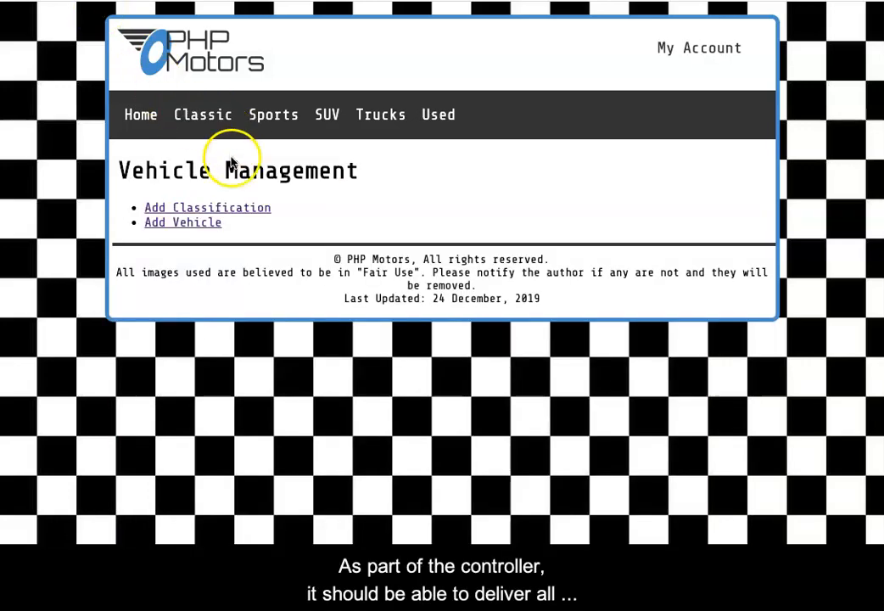
left_click(207, 207)
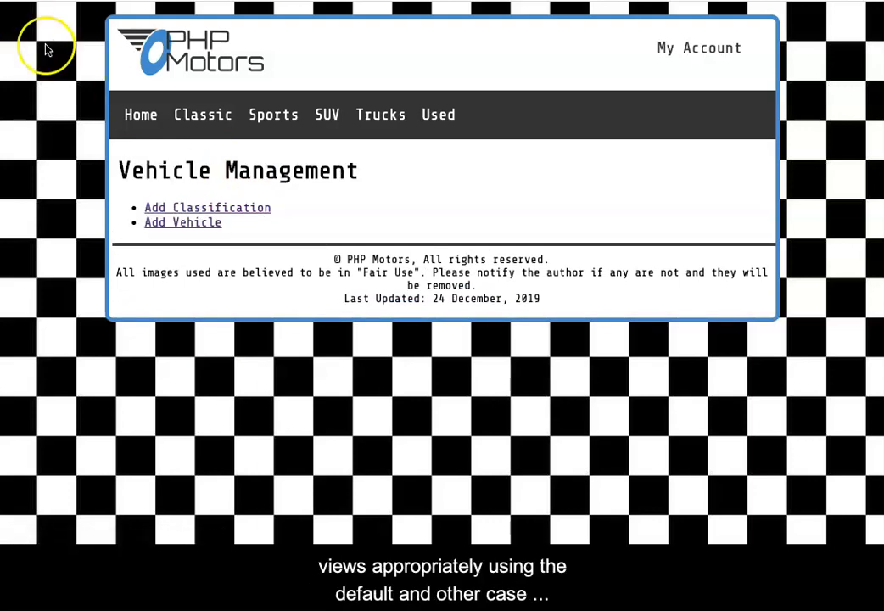
left_click(182, 222)
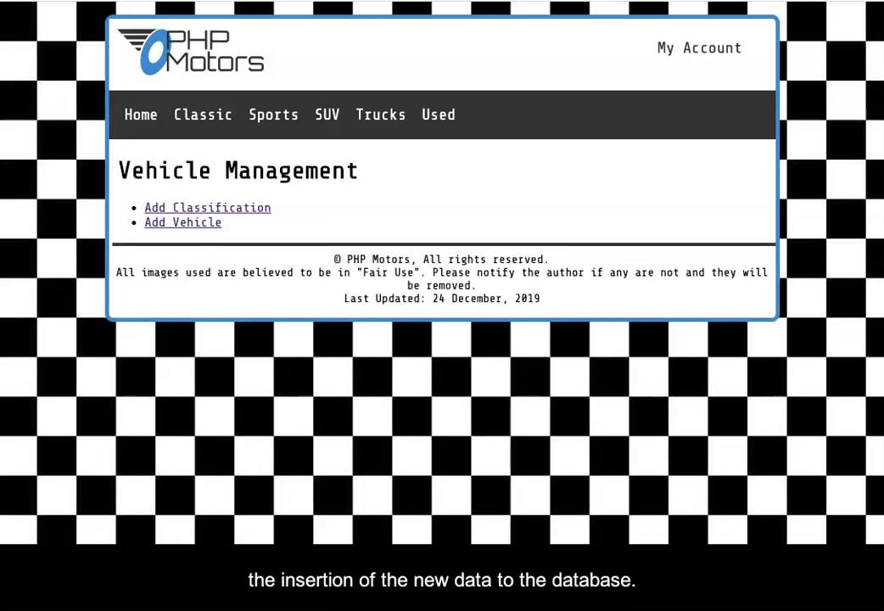
mouse_move(82, 12)
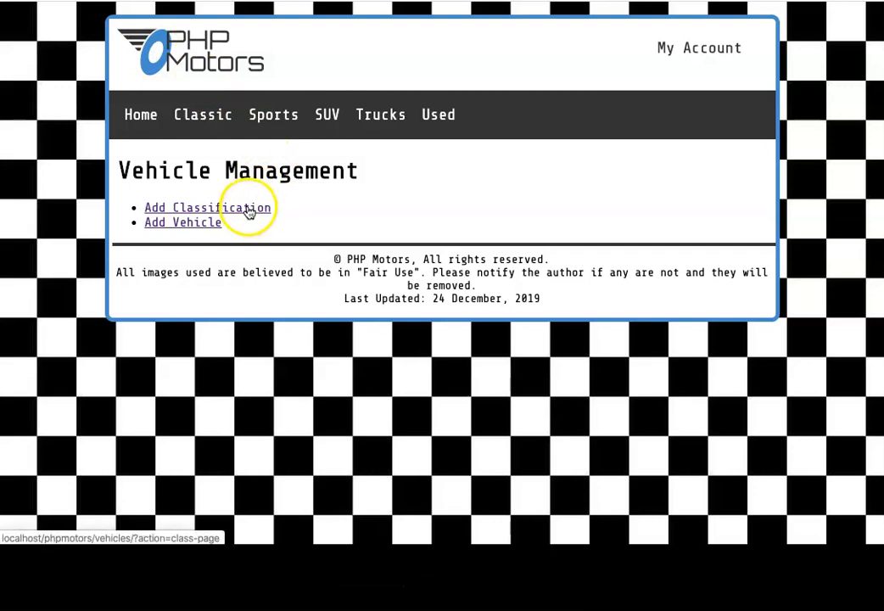
Add a 'Lemons' classification, then resubmit the form with an empty name
left_click(208, 207)
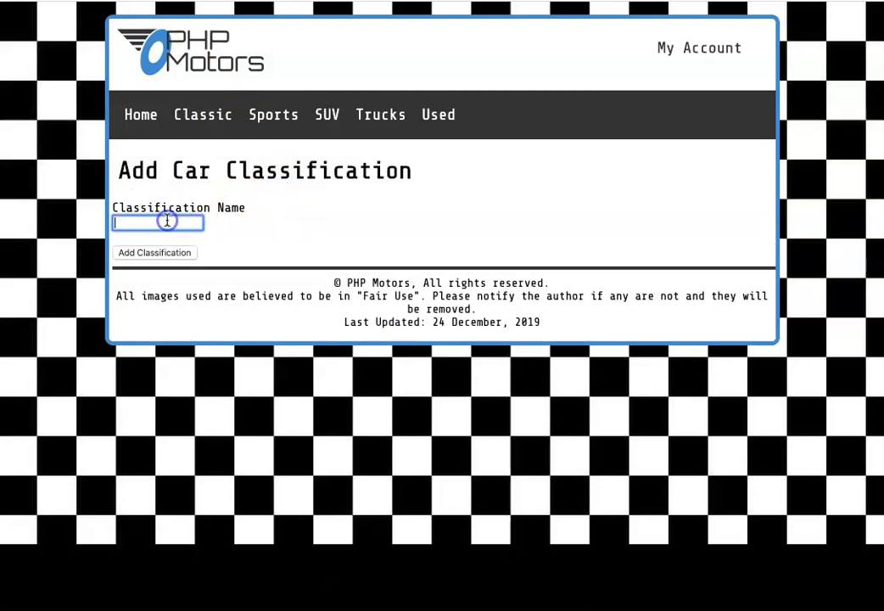
type("Lemons")
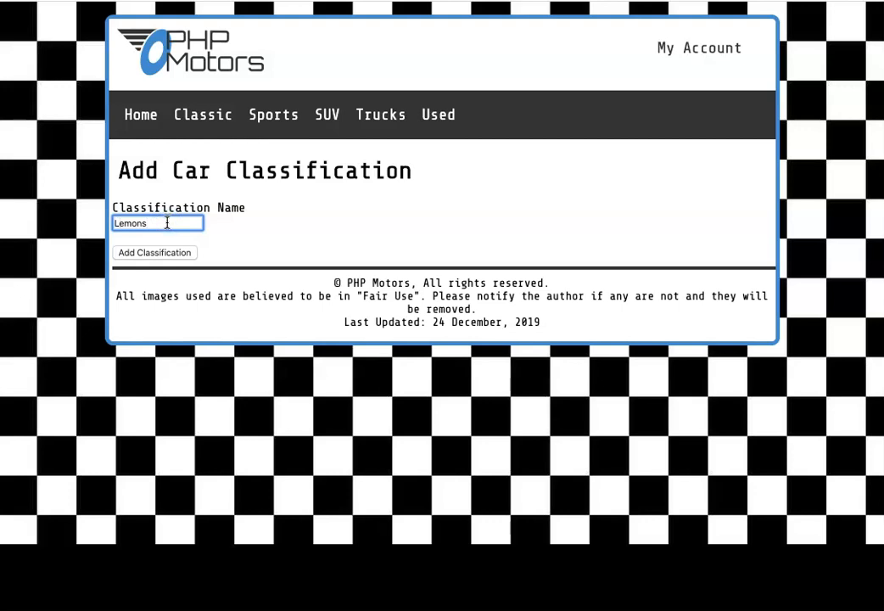
left_click(154, 252)
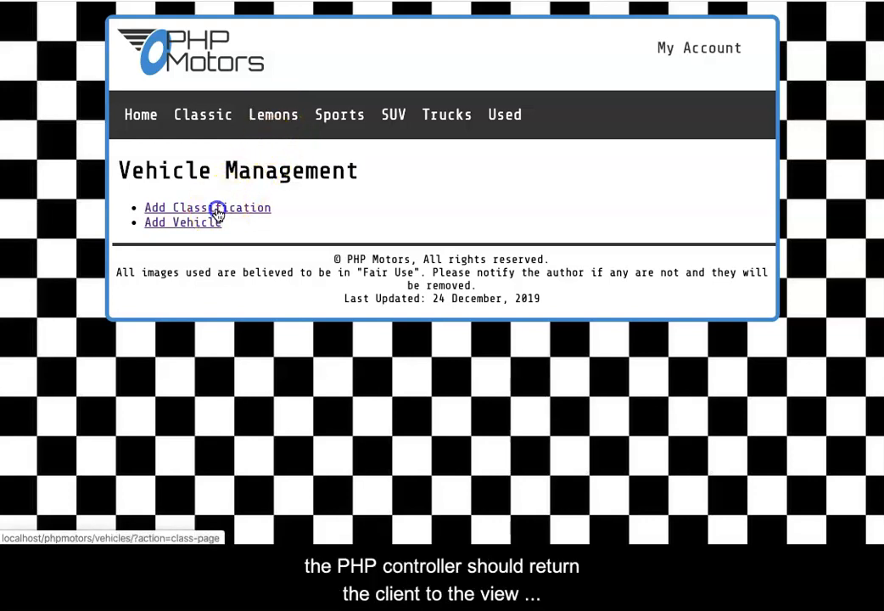
left_click(207, 207)
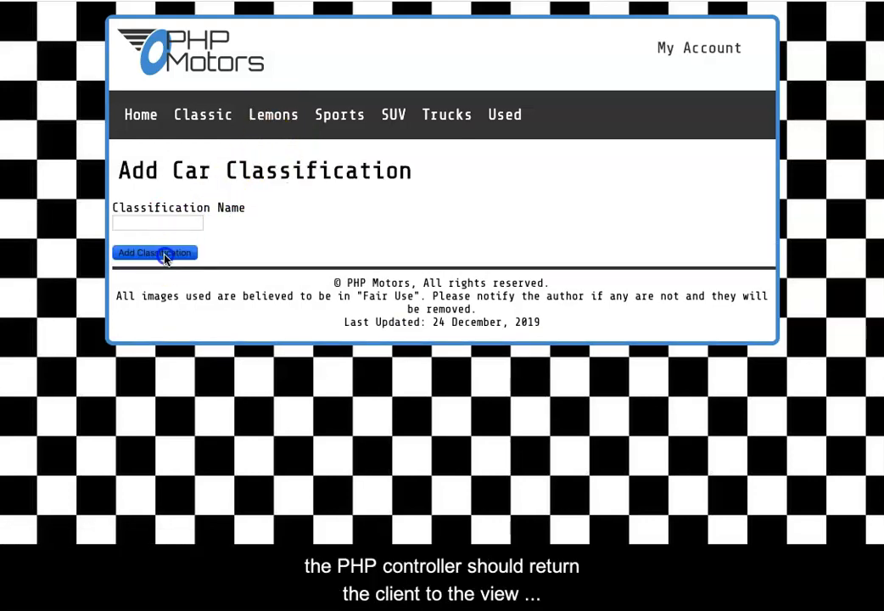
left_click(154, 252)
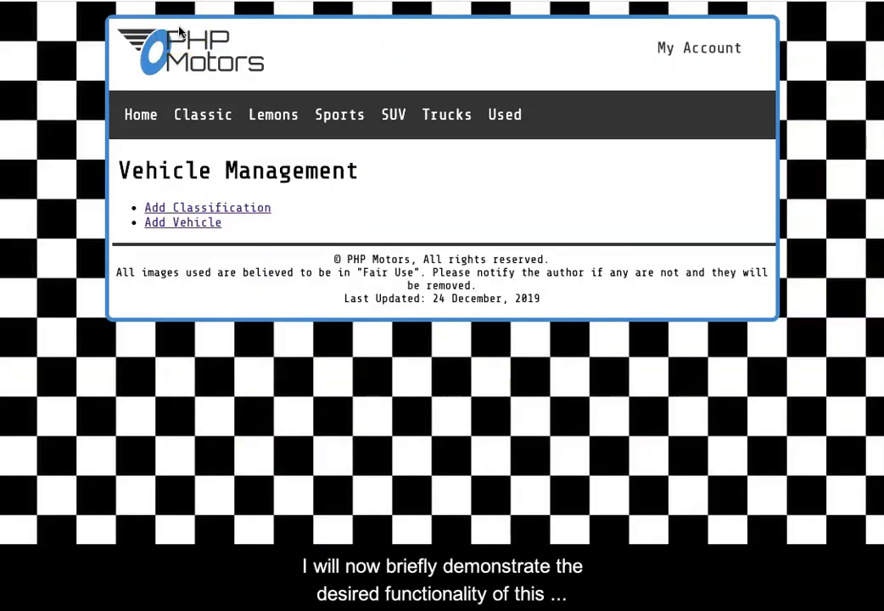
mouse_move(343, 217)
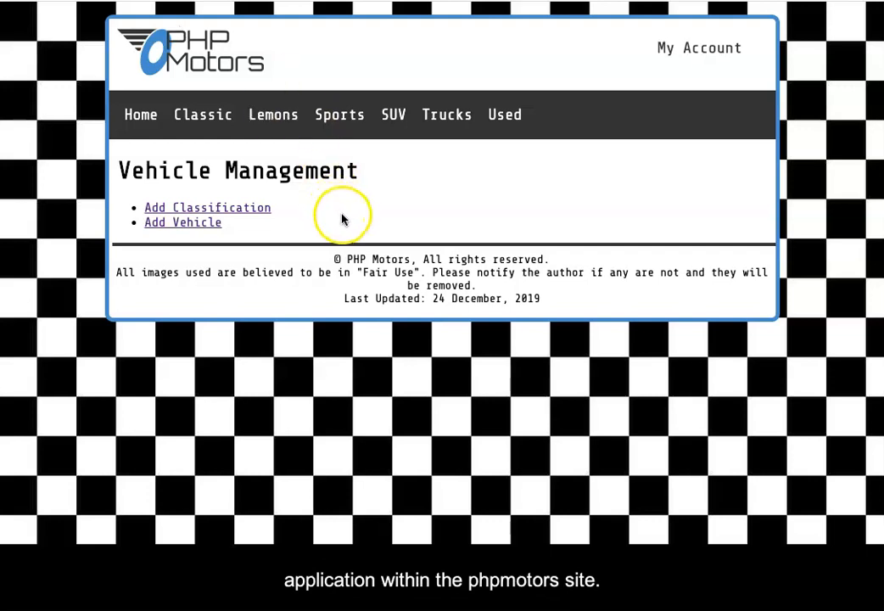
mouse_move(183, 222)
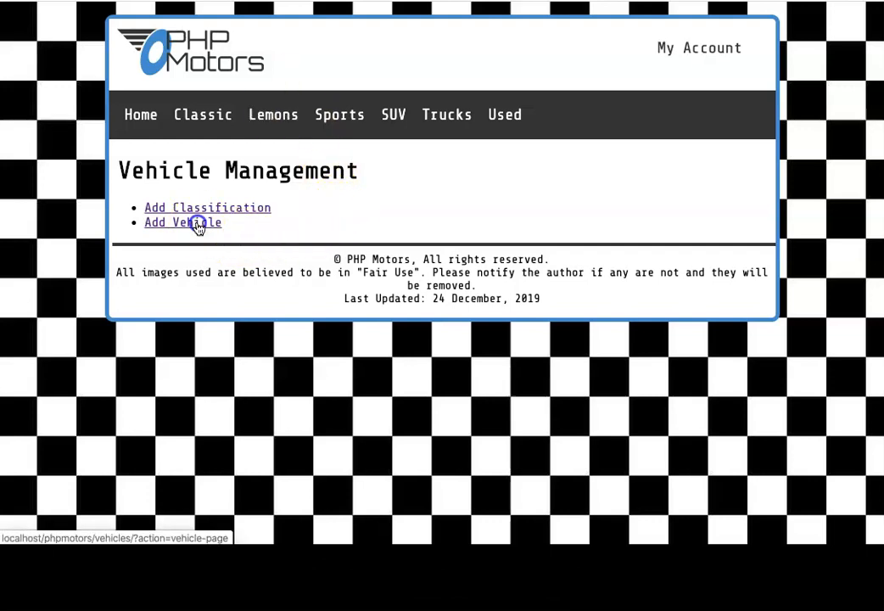
Submit a Lemons-class Citron LX3, Lime Green, price 1000, stock 1
left_click(183, 223)
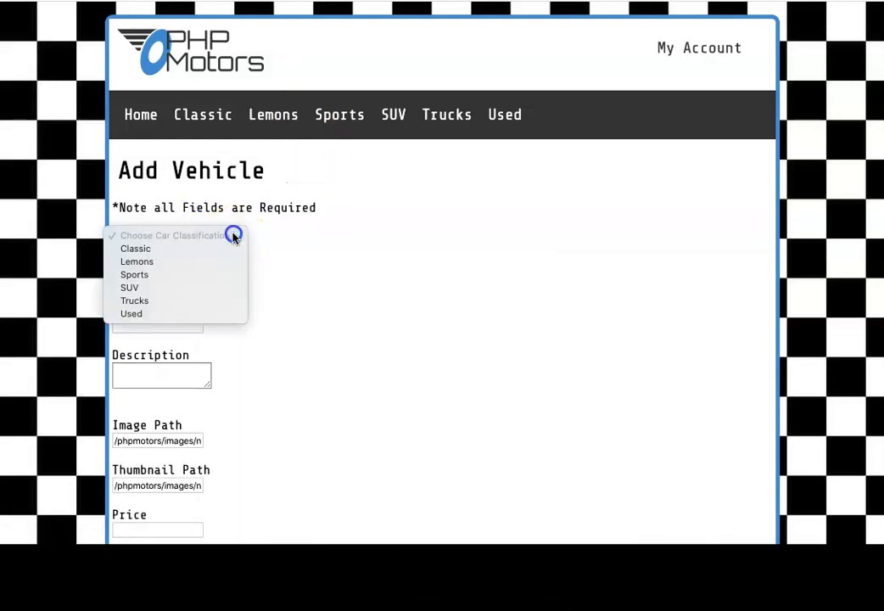
left_click(136, 262)
type("Lime Green")
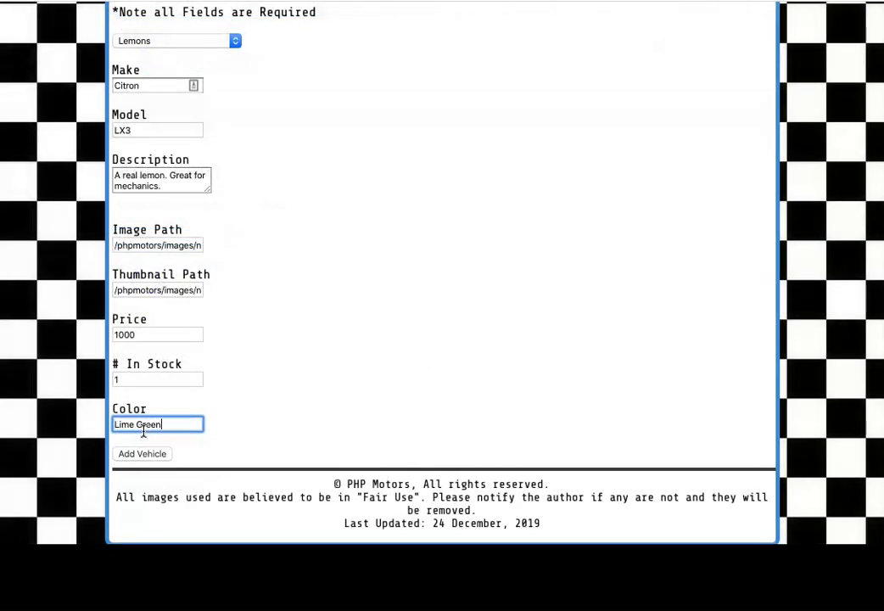
left_click(142, 453)
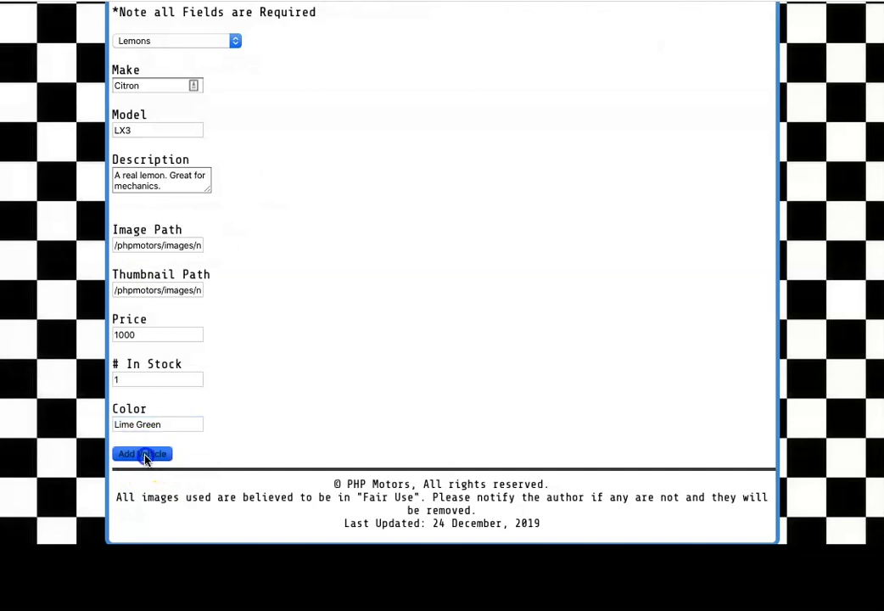
left_click(142, 454)
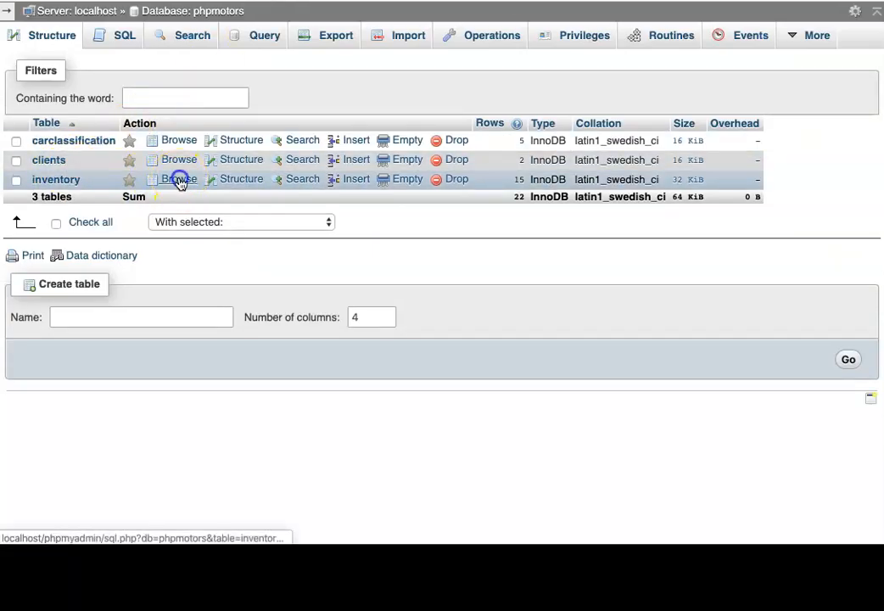
Browse the phpmotors inventory table to find the Lime Green Citron LX3 row
left_click(178, 179)
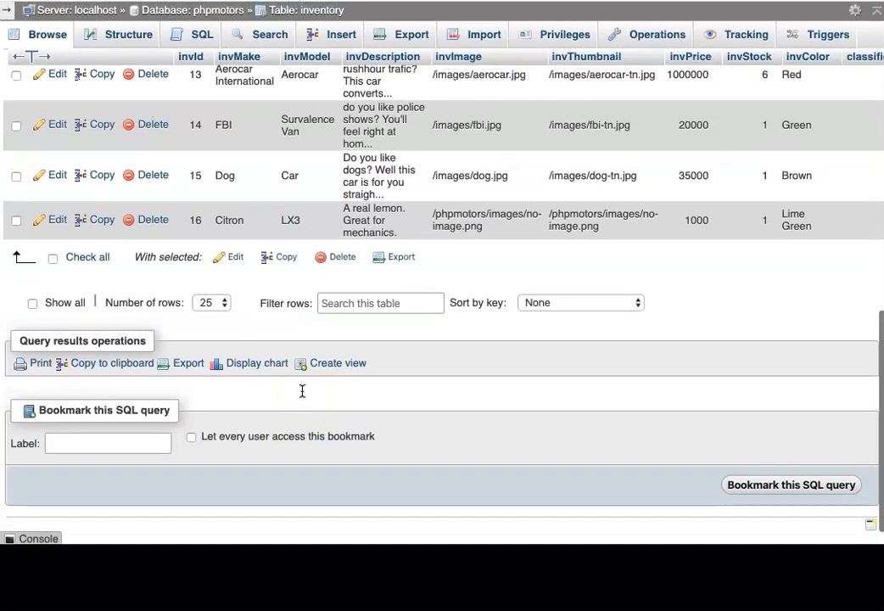